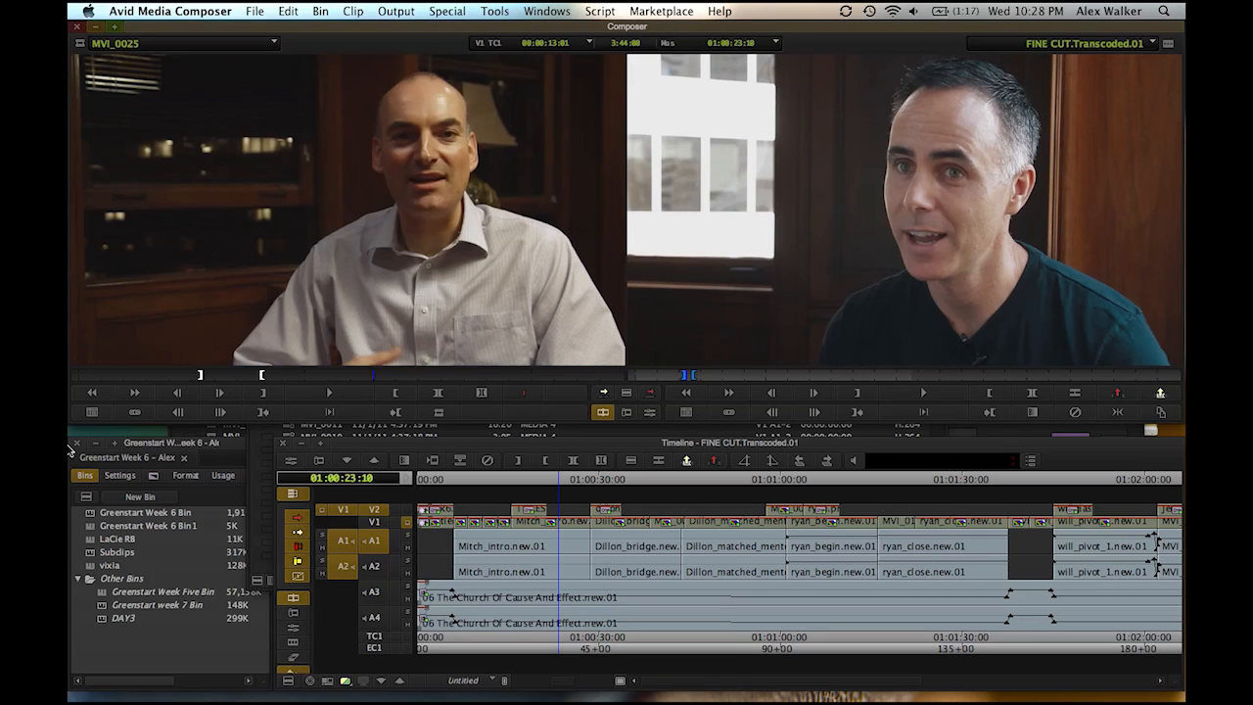
pyautogui.moveTo(167, 599)
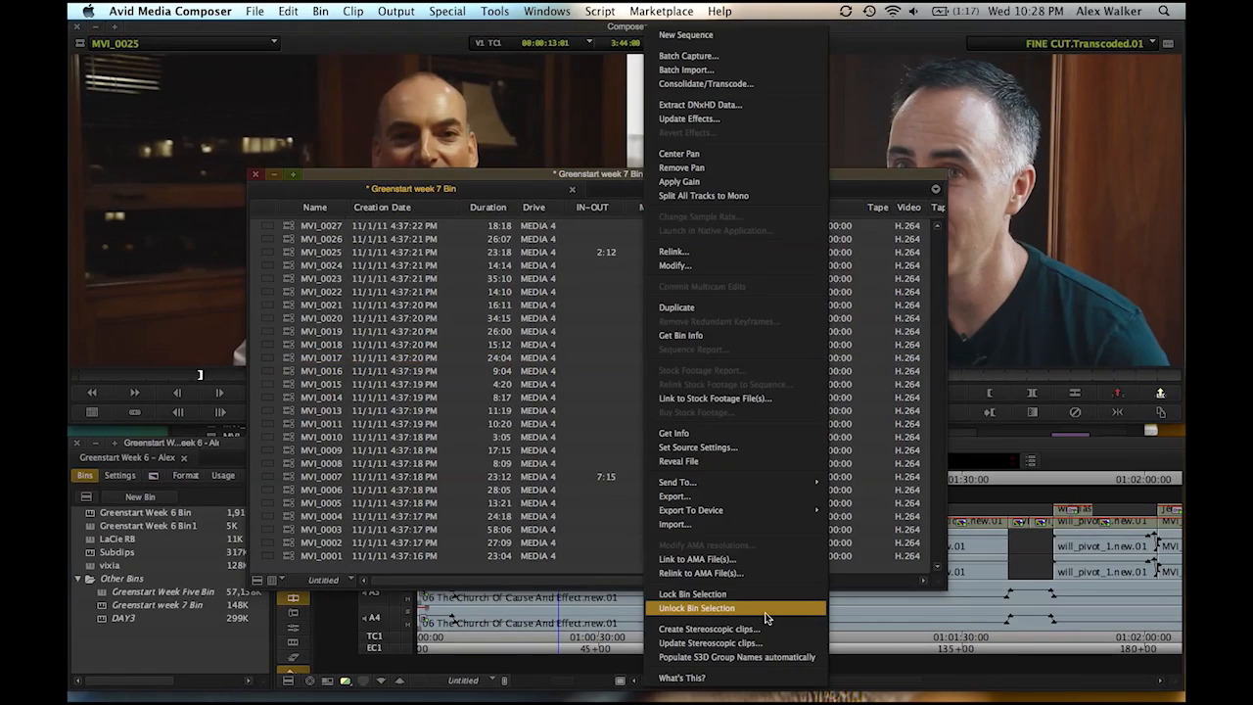
# Step: Create stereoscopic clips into the Greenstart week 7 Bin, which ends in an error
pyautogui.click(710, 628)
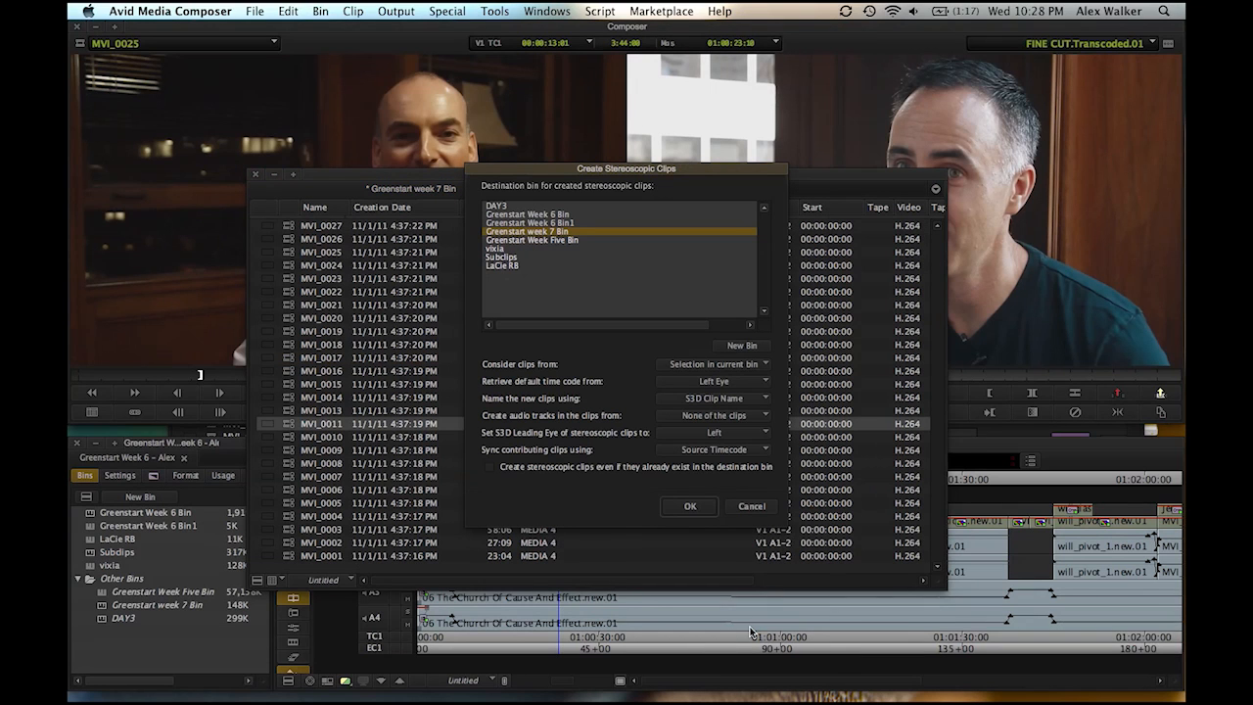
pyautogui.click(689, 506)
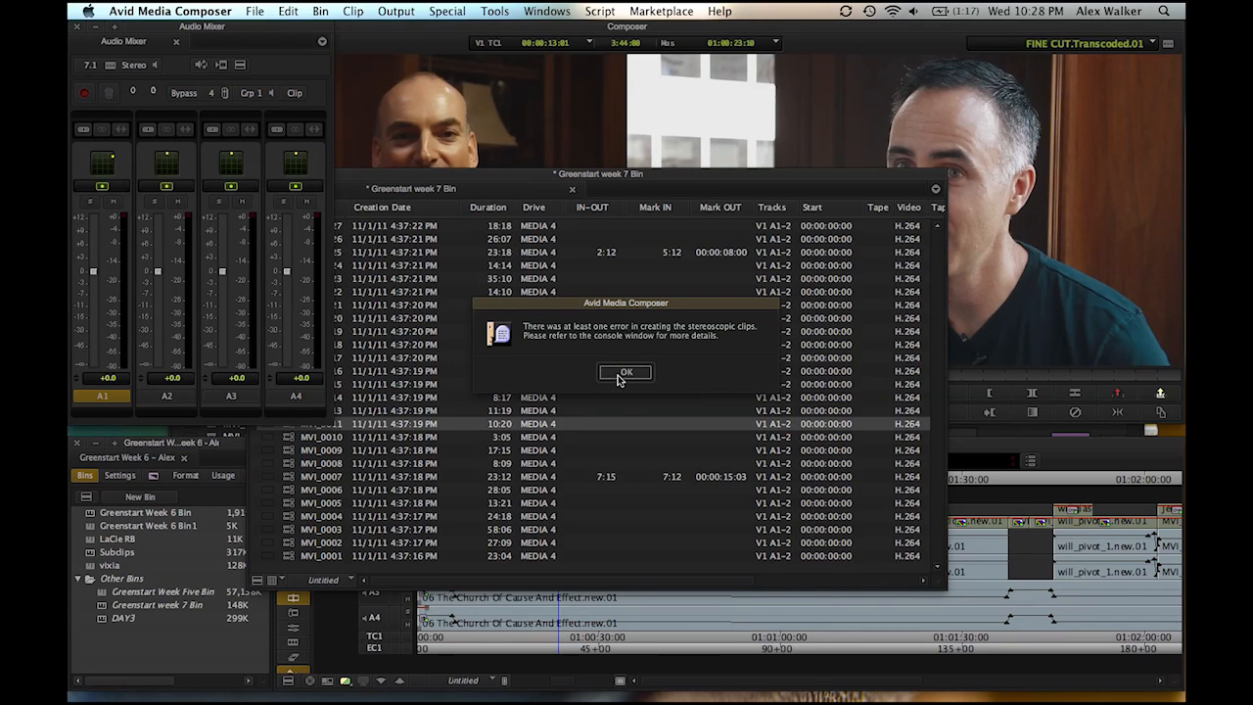
# Step: Dismiss the stereoscopic clip error alert and open the Marketplace menu
pyautogui.click(624, 372)
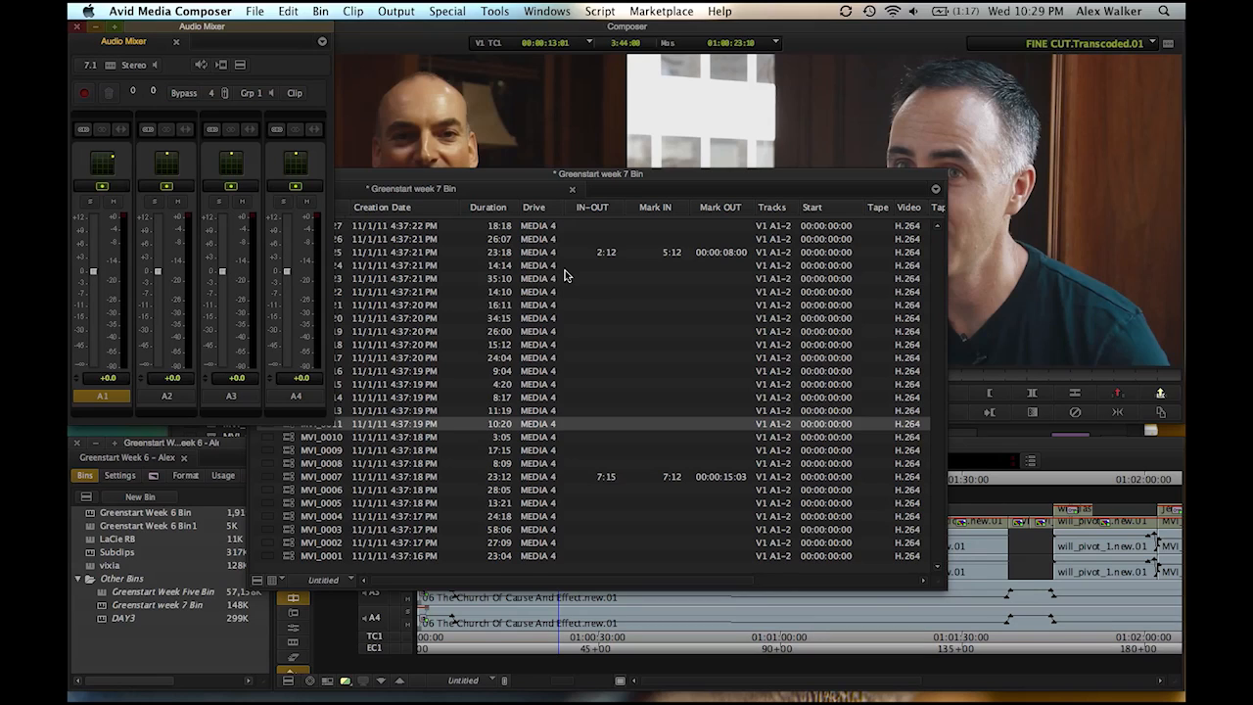
pyautogui.click(661, 11)
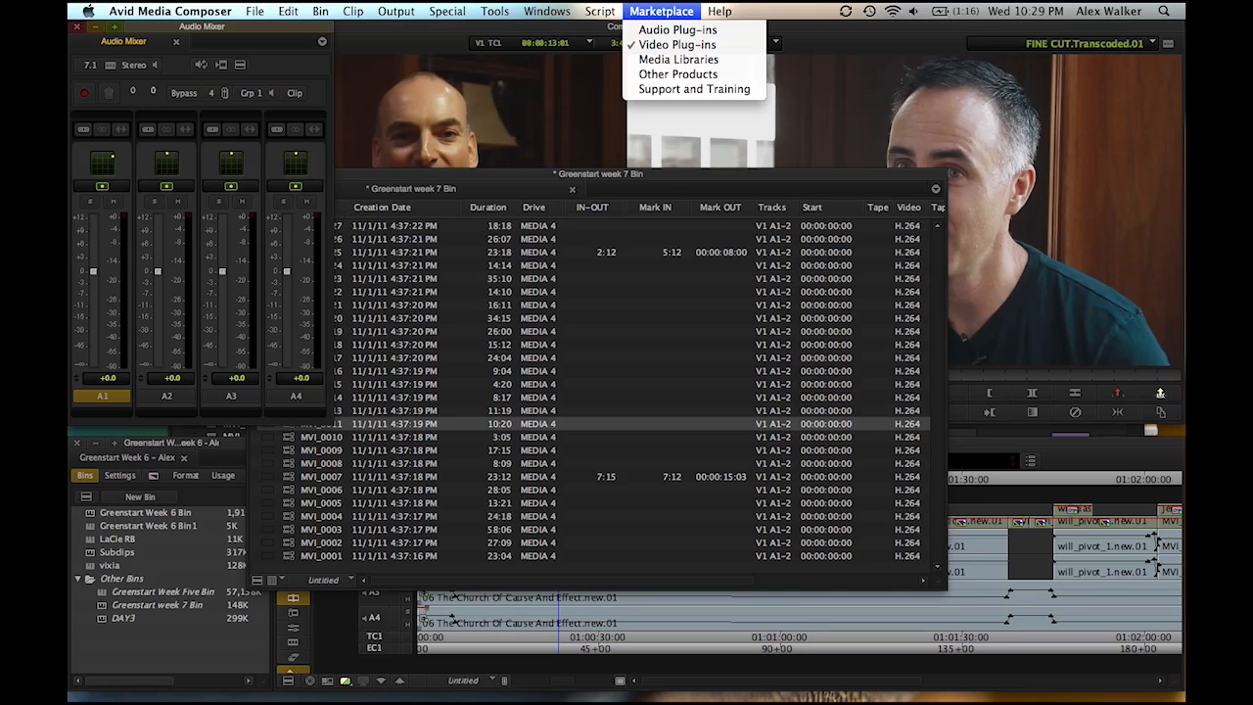
pyautogui.moveTo(677, 45)
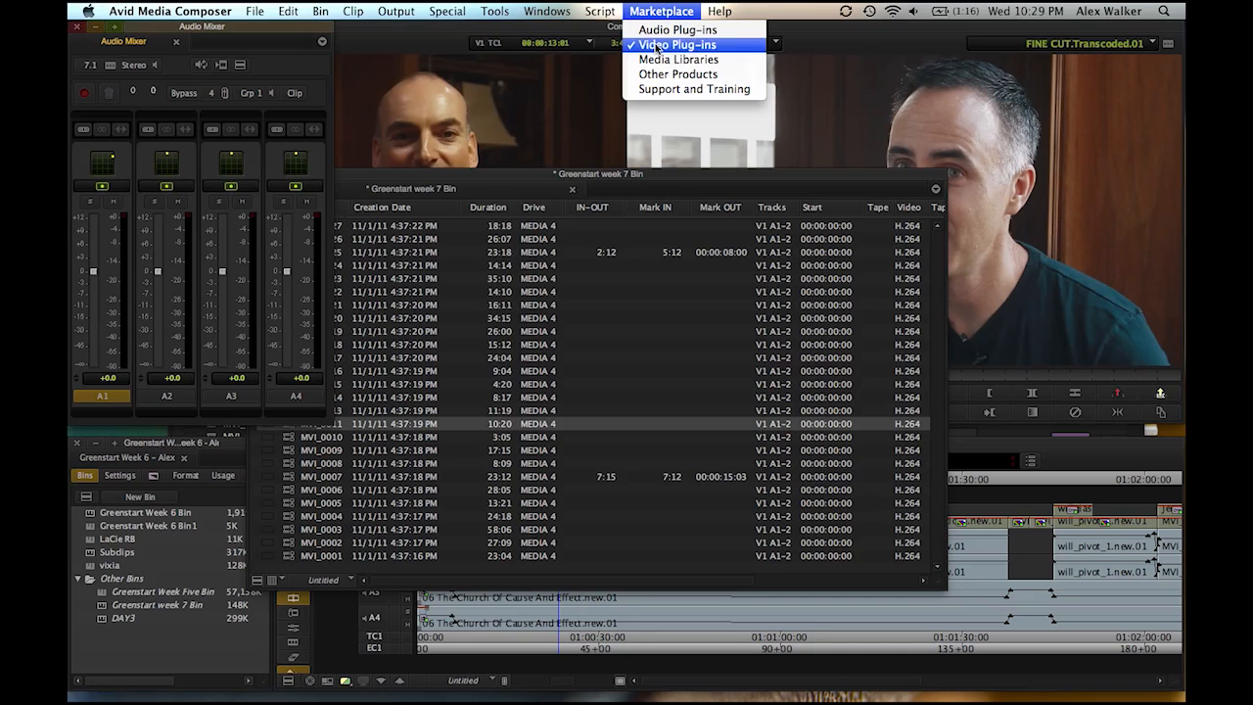
pyautogui.moveTo(509, 17)
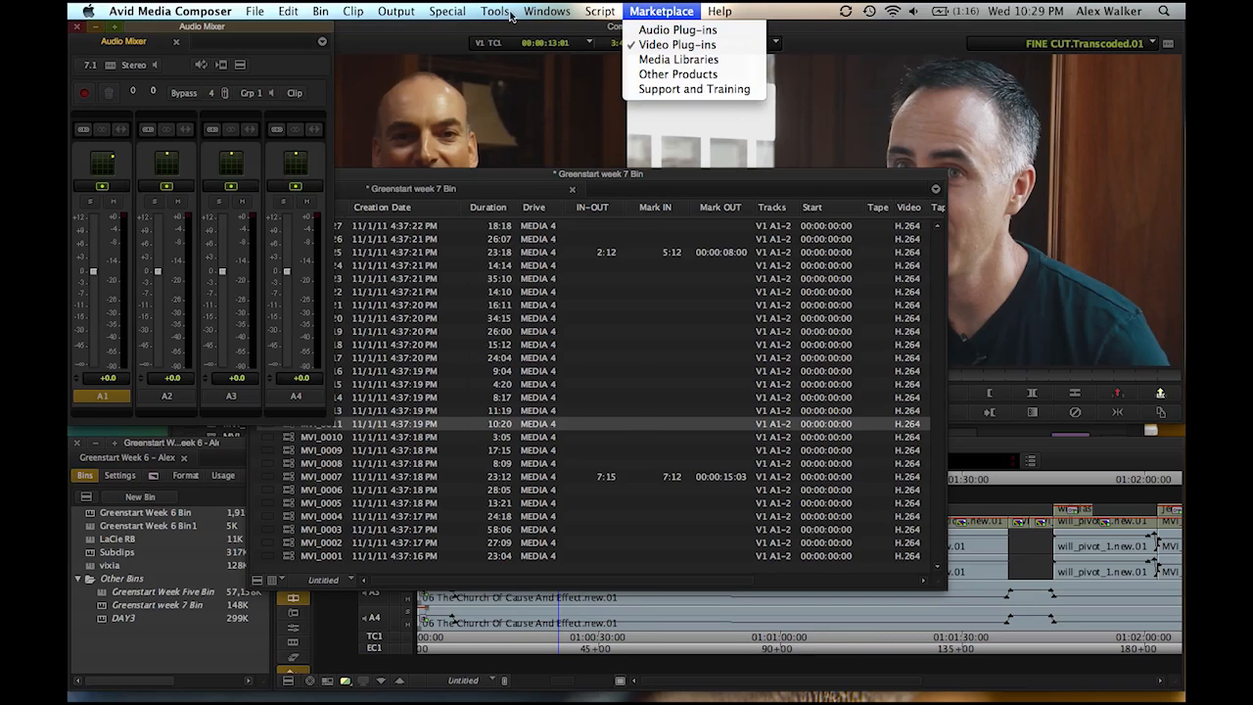
pyautogui.moveTo(791, 145)
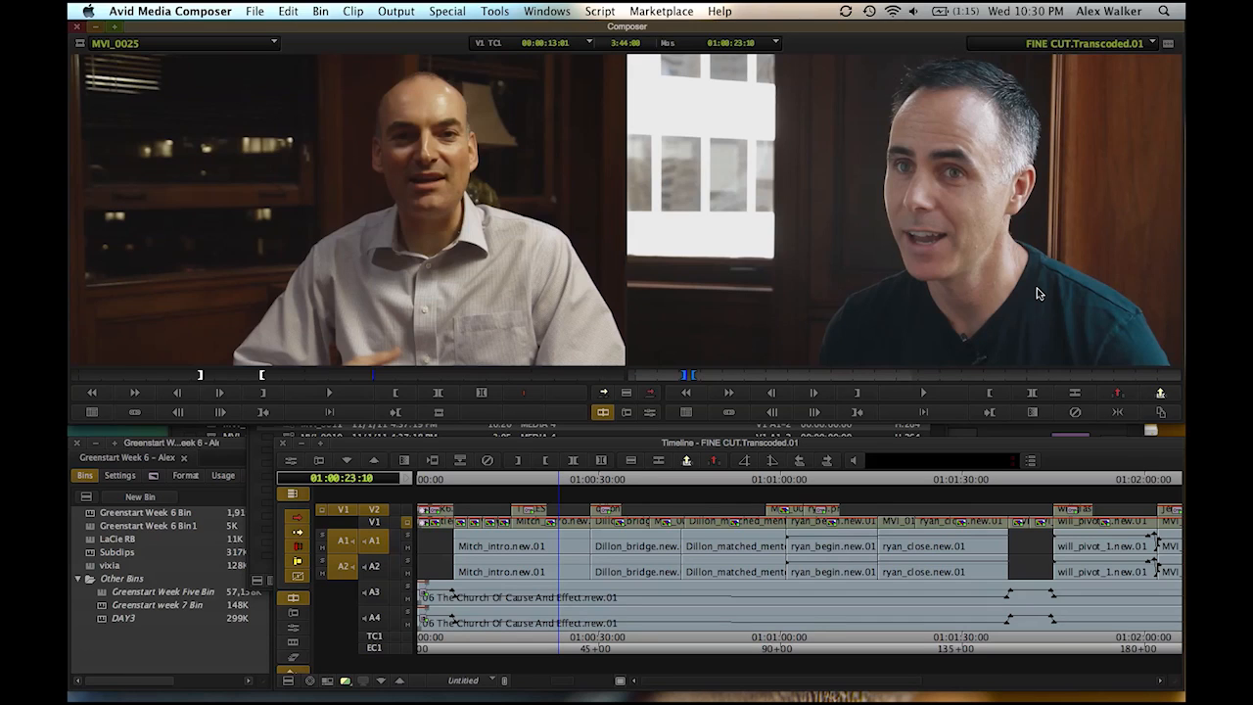
pyautogui.moveTo(413, 380)
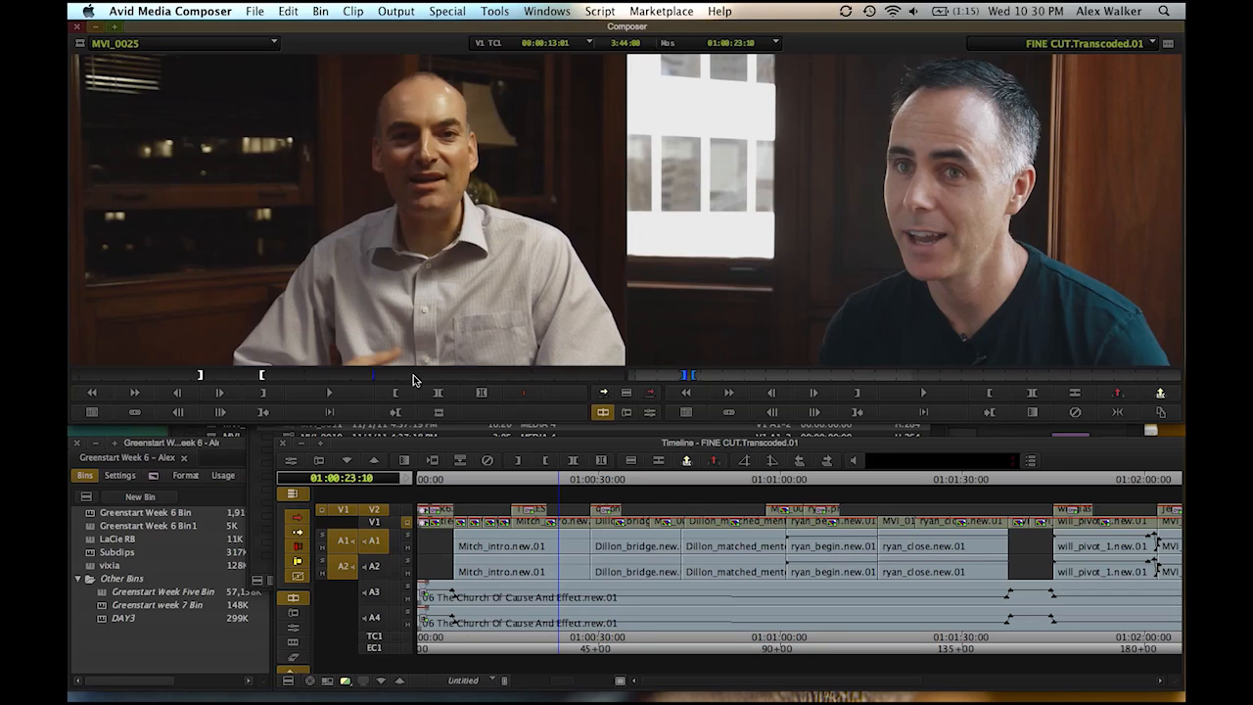
# Step: Play clip MVI_0025 and dismiss the ADM_COREAUDIO_UNDERRUN exception
pyautogui.click(329, 393)
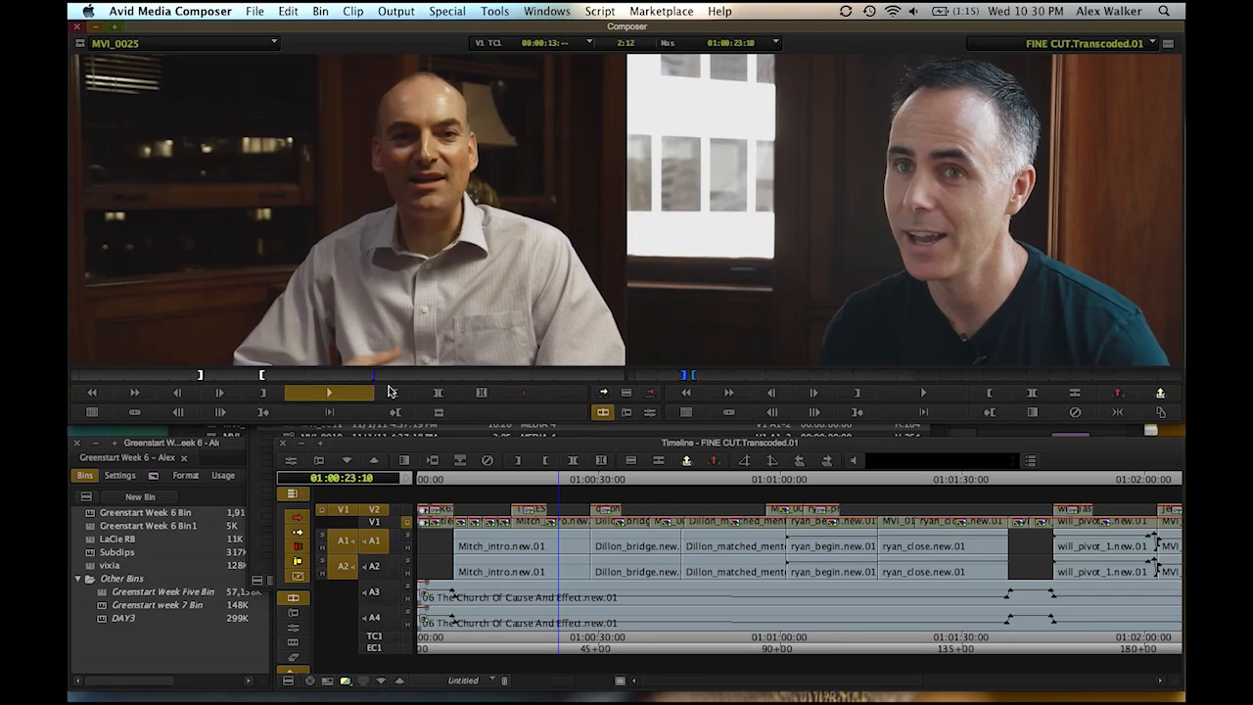
pyautogui.moveTo(475, 340)
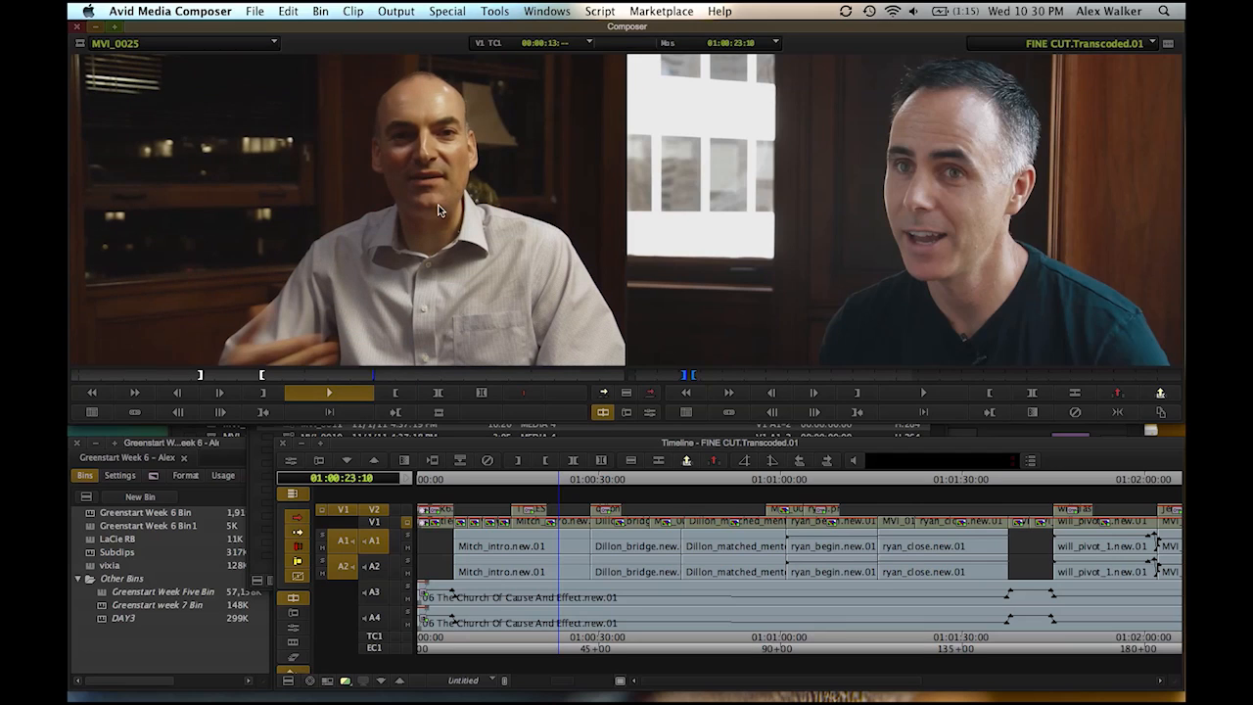
pyautogui.moveTo(625, 497)
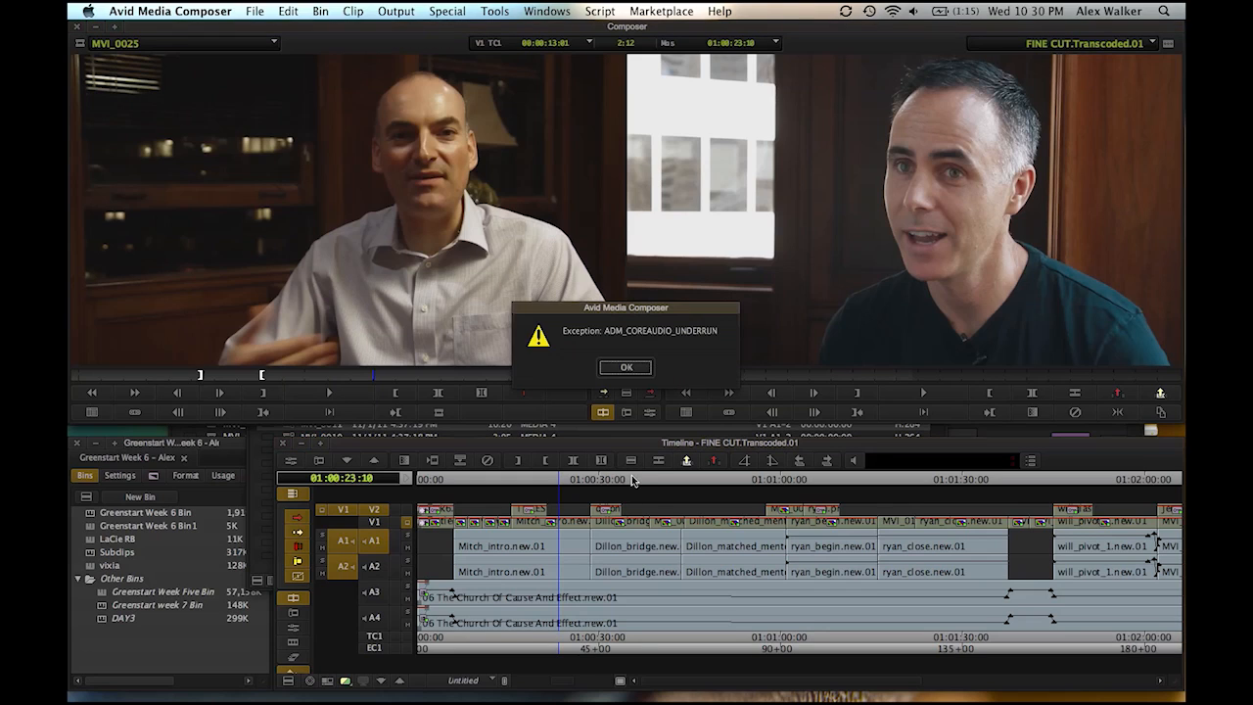
pyautogui.click(625, 367)
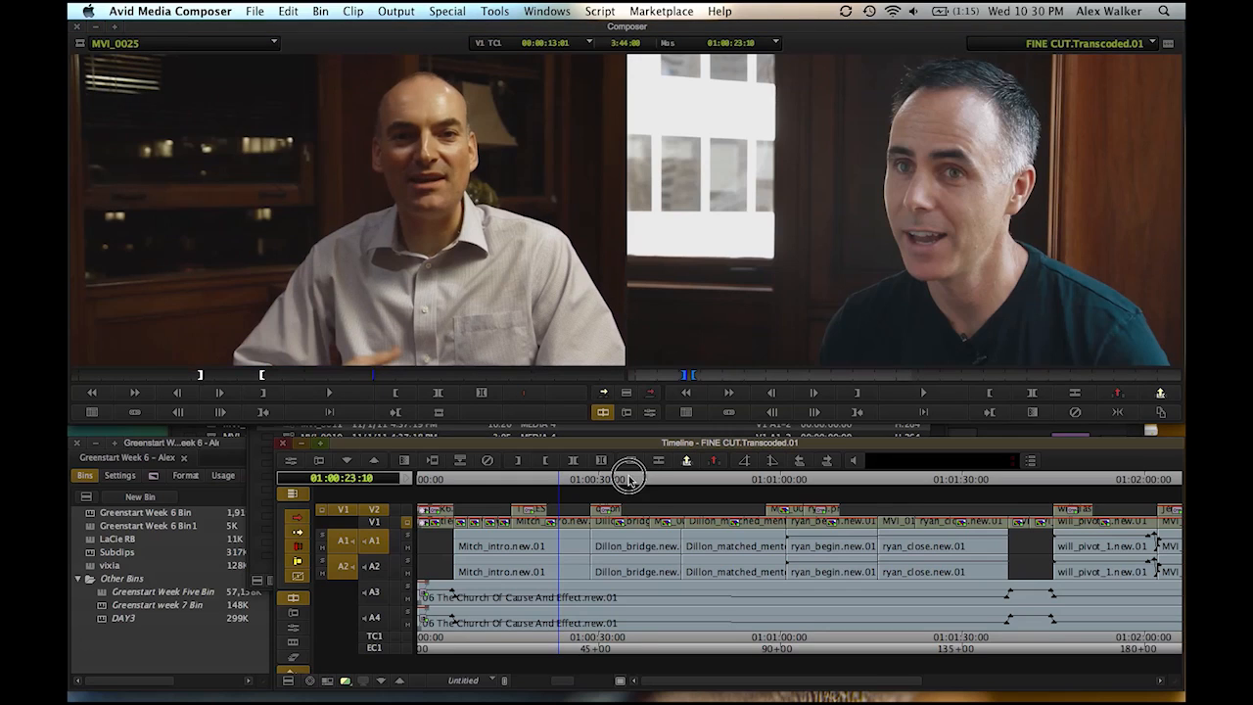